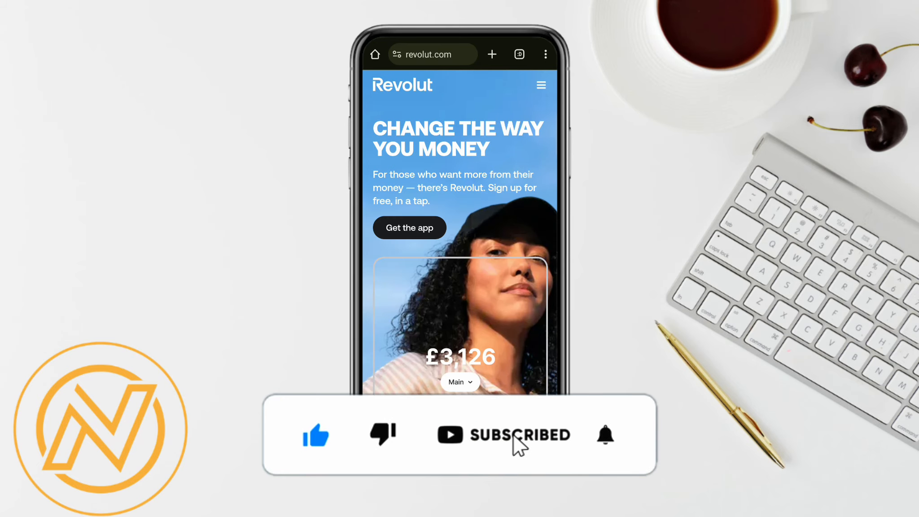
# - Bring up Google results for 'how to transfer money from Revolut to bank account'
pyautogui.click(605, 434)
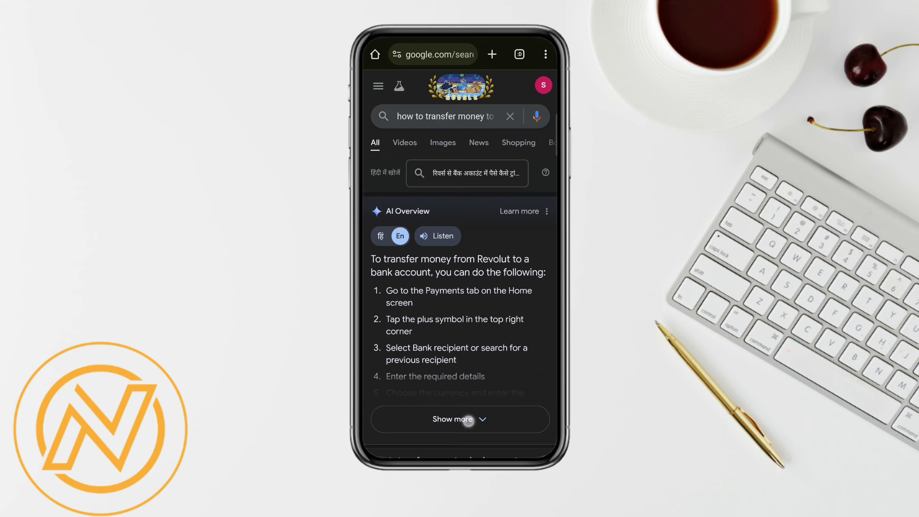
# - Show more of the AI Overview and scroll through all six transfer steps
pyautogui.click(451, 419)
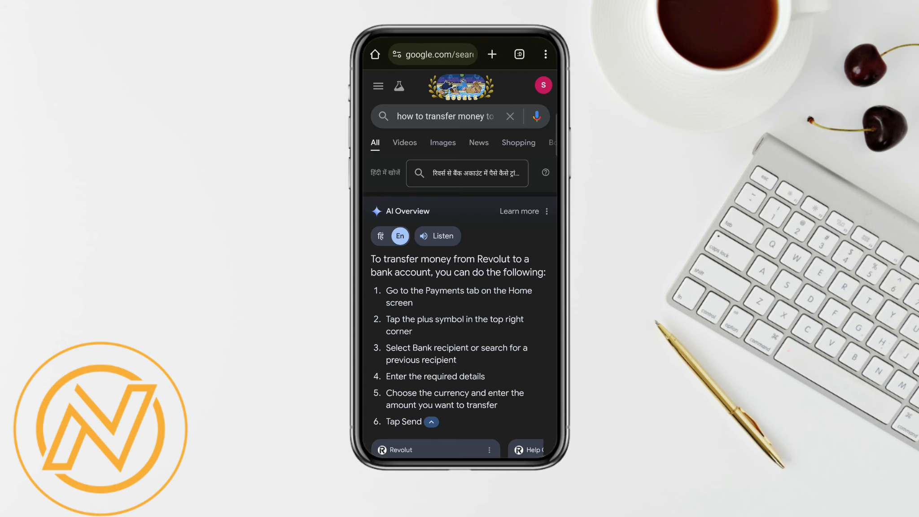
pyautogui.scroll(-3)
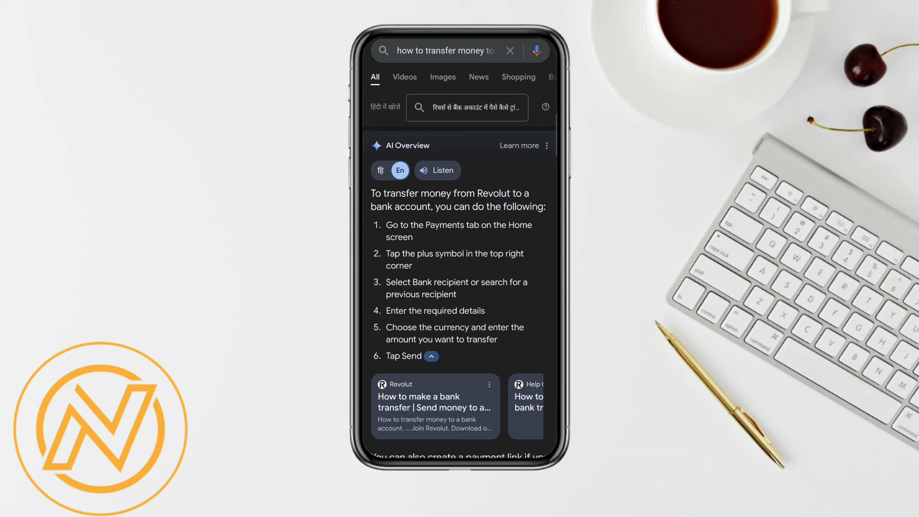
pyautogui.scroll(-3)
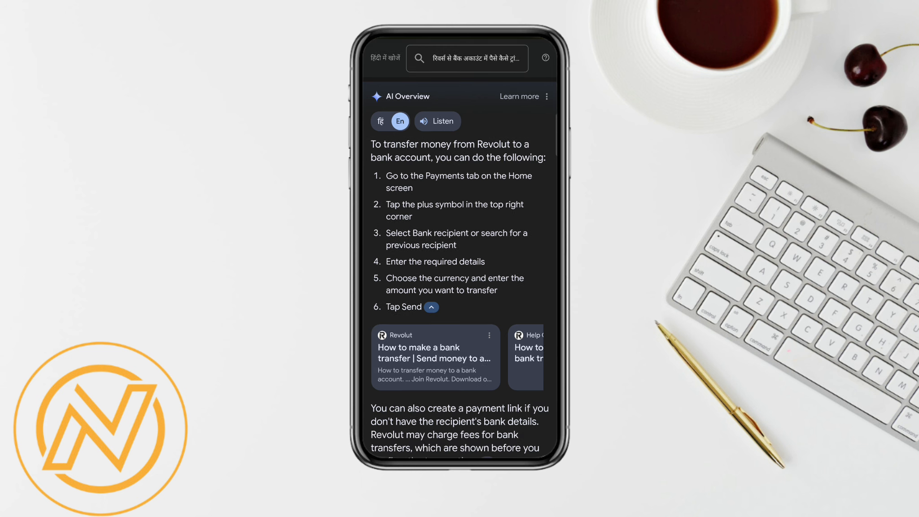
pyautogui.scroll(-3)
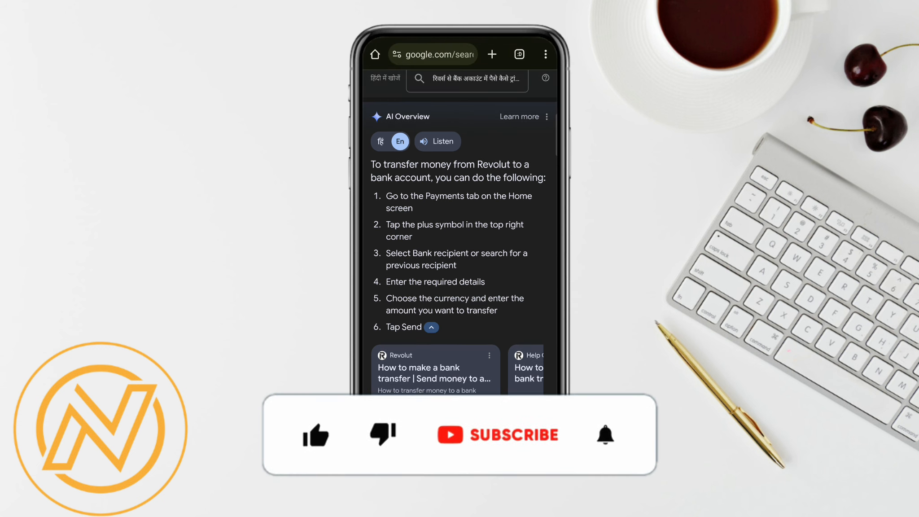
pyautogui.click(315, 435)
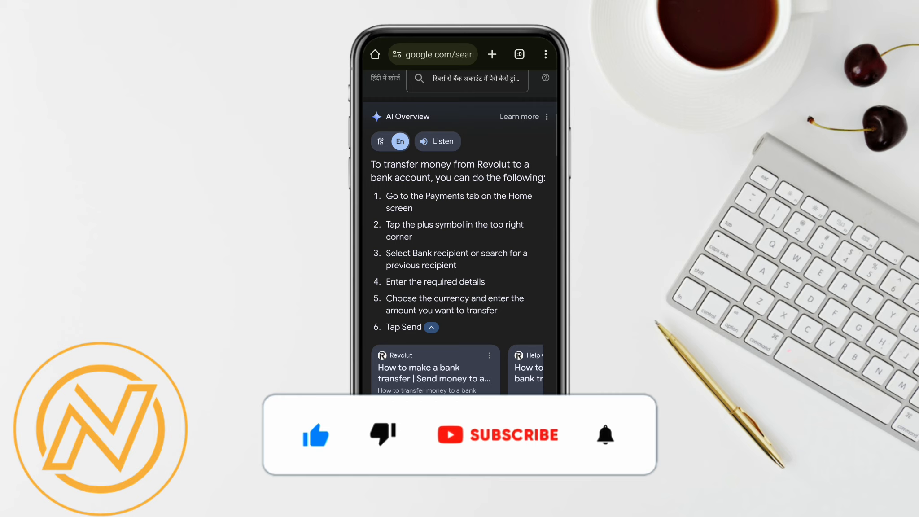
pyautogui.click(605, 435)
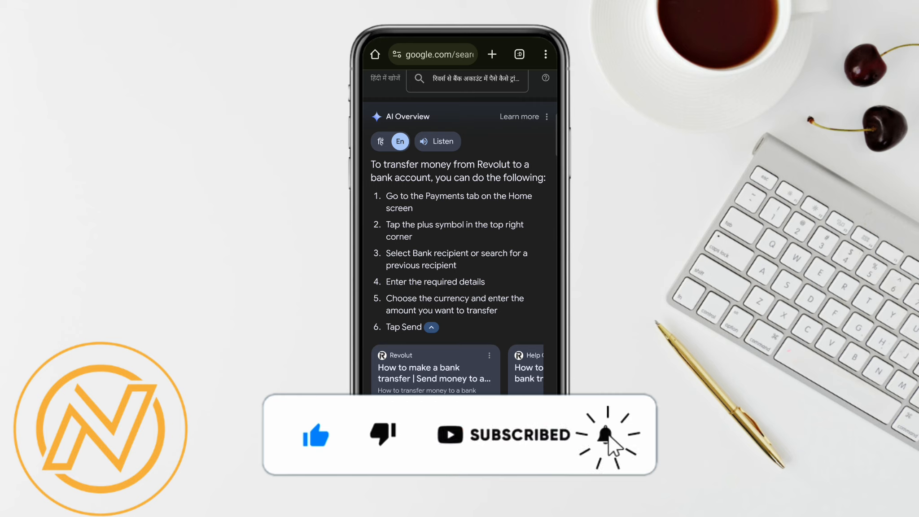